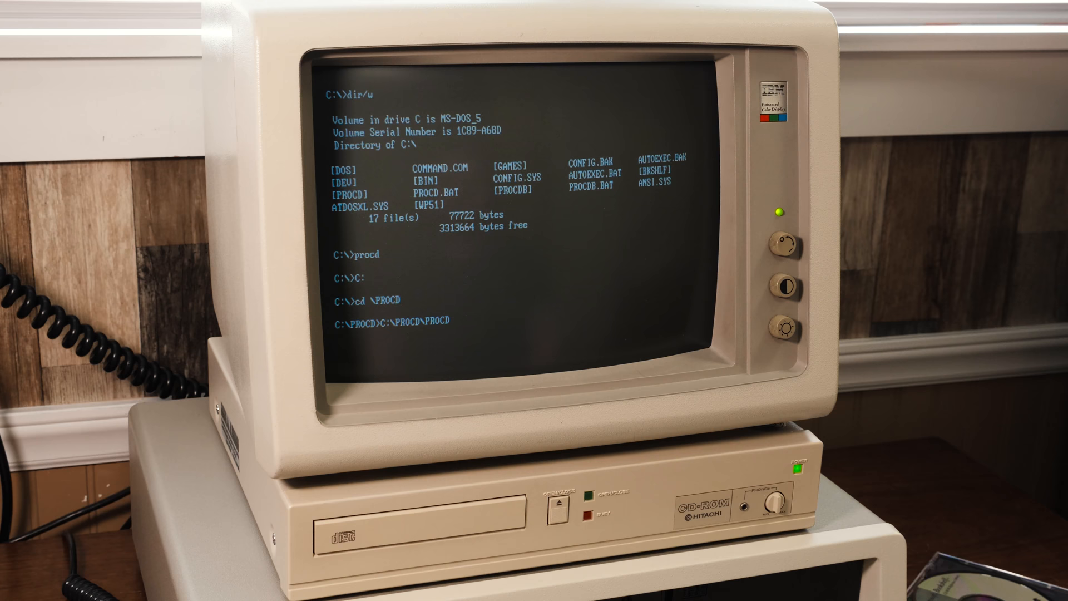
# Run PROCD at the C:\PROCD prompt to launch ProPhone
pyautogui.press('enter')
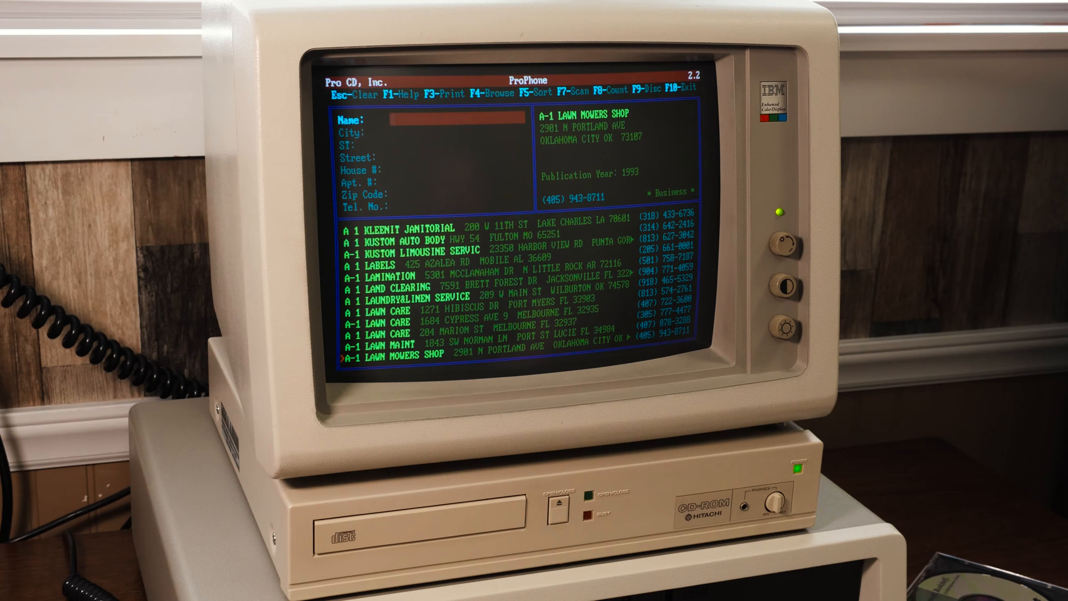
# Enter K in ProPhone while viewing the business listings
pyautogui.write('K')
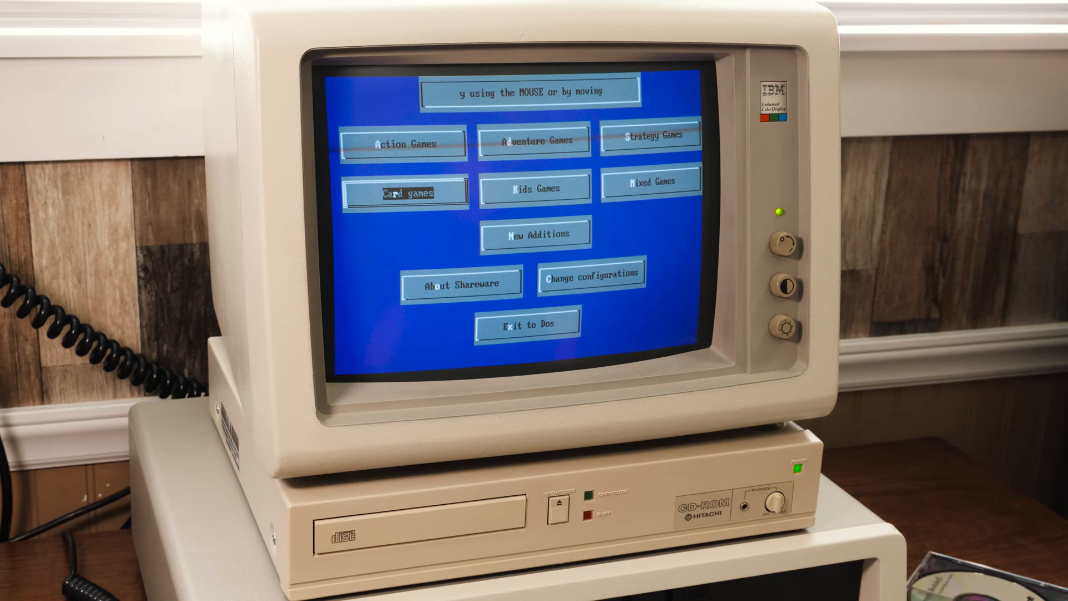
# View the Adventure Games list, then the Strategy Games list, returning to the menu each time
pyautogui.click(533, 143)
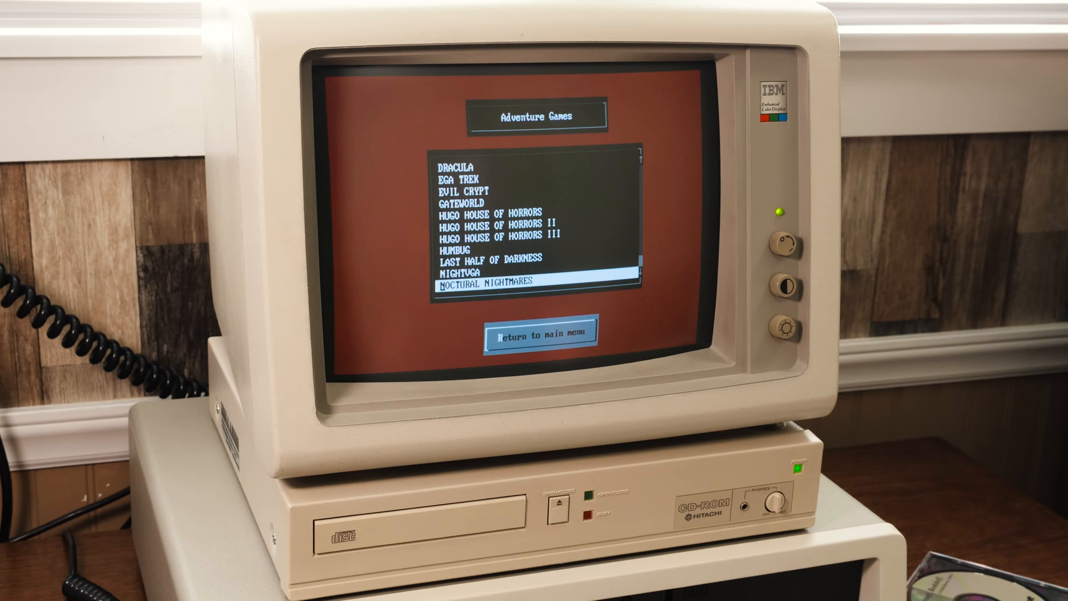
pyautogui.click(537, 338)
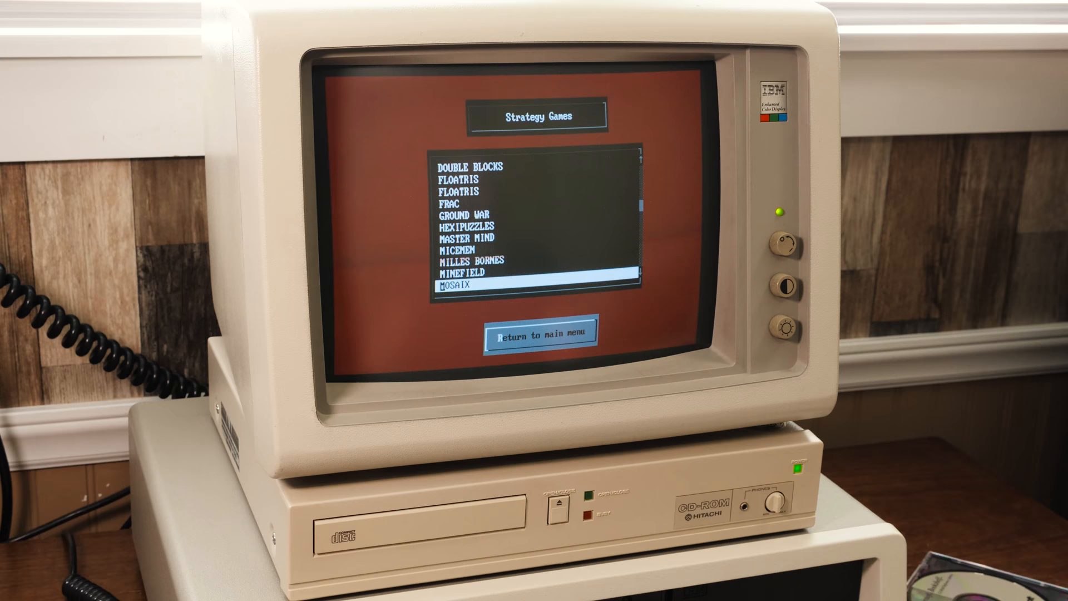
pyautogui.click(541, 335)
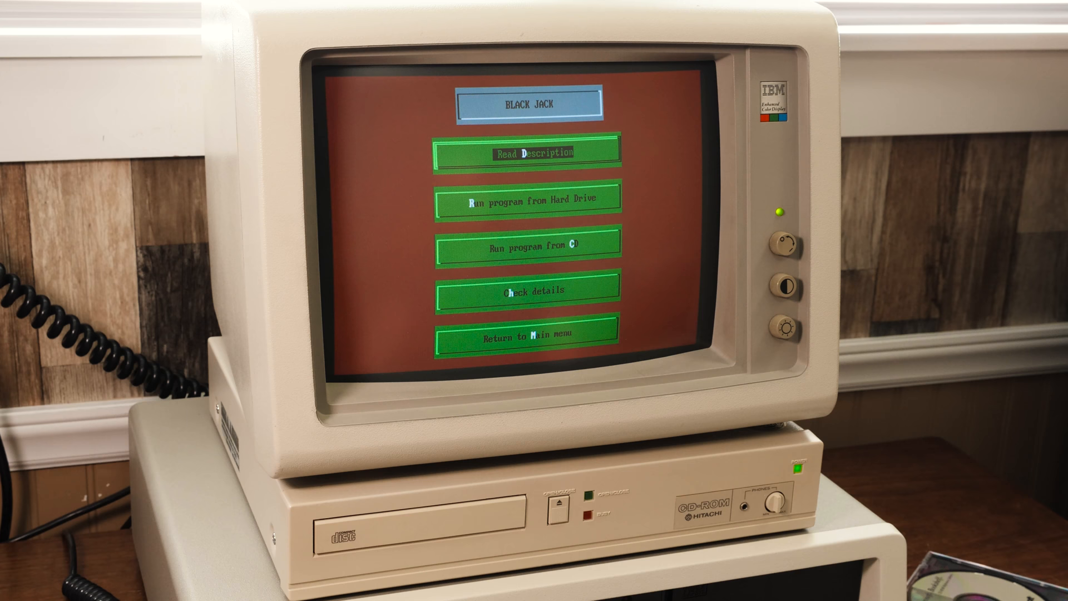
# Move the selection to Run program from CD for Black Jack
pyautogui.press('Down')
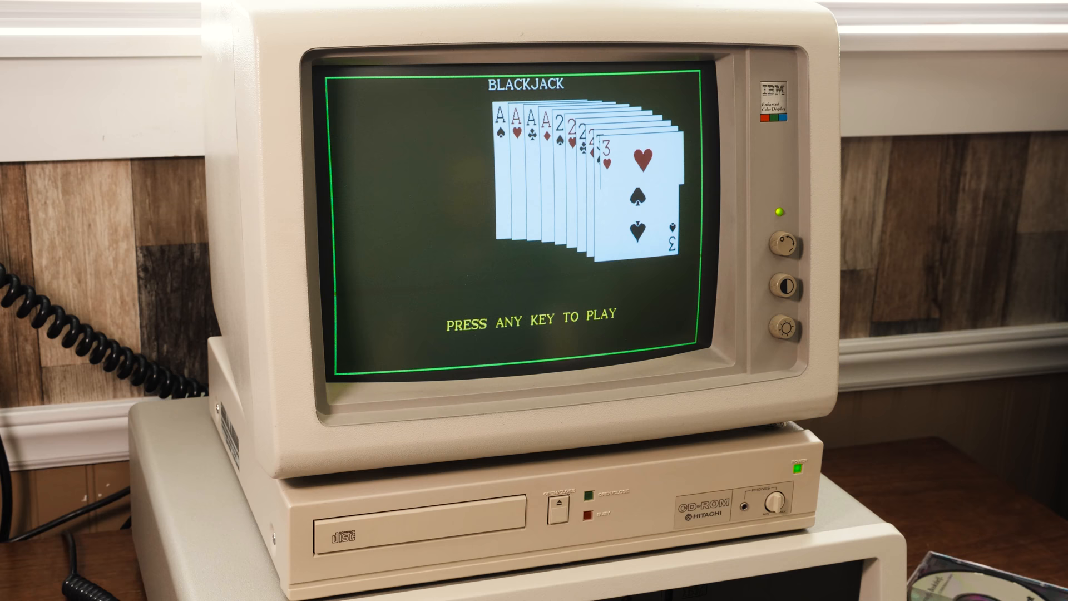
# Start a Blackjack game from the title screen with Space
pyautogui.press('space')
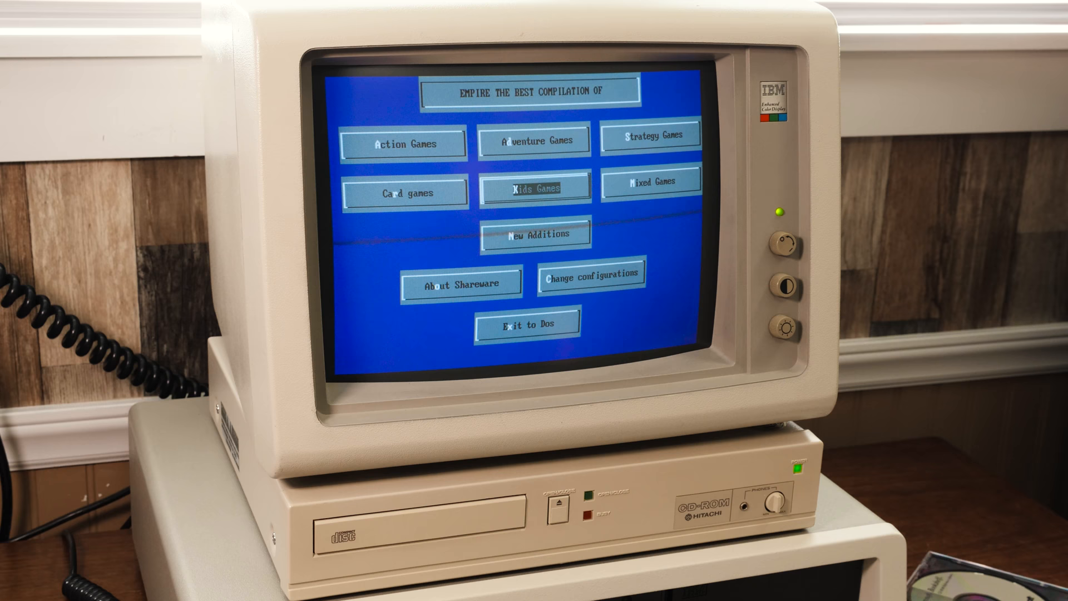
pyautogui.click(650, 182)
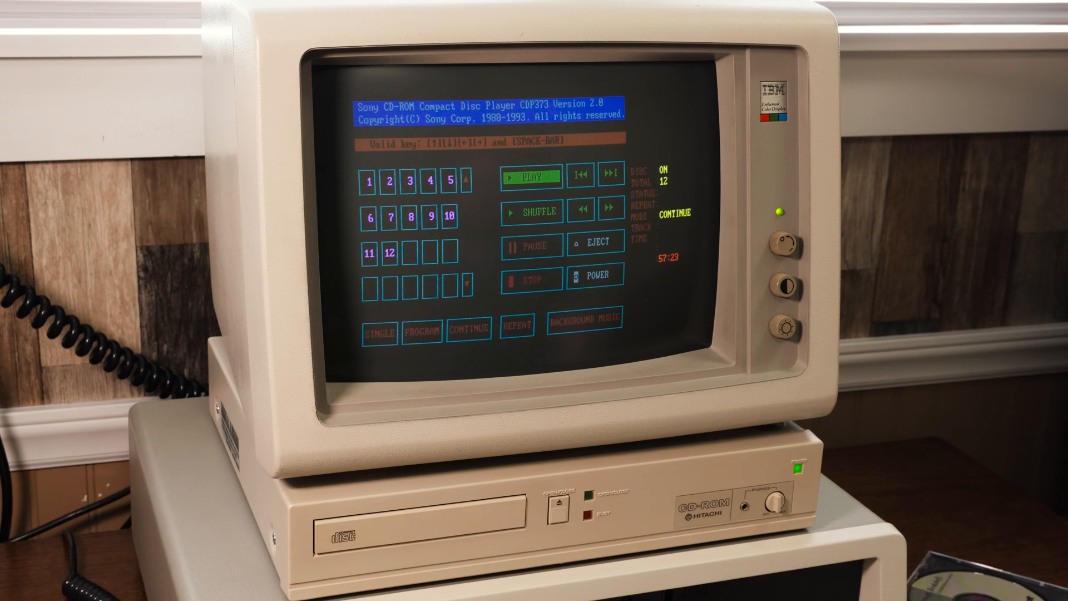
# Start playing the audio disc from track 1
pyautogui.click(532, 177)
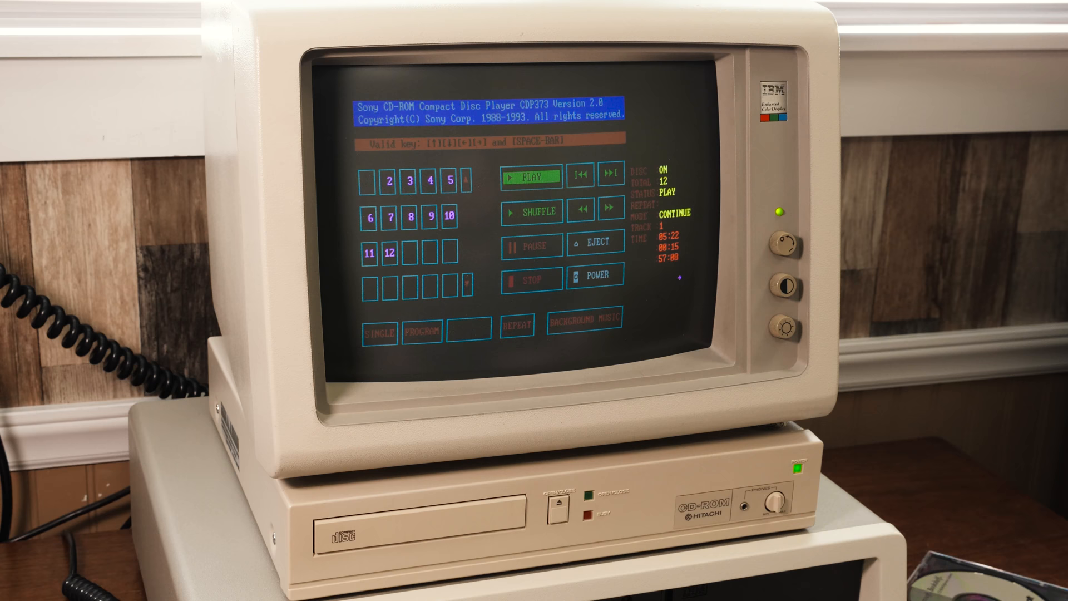
# Stop the playing track and eject the audio disc
pyautogui.click(532, 279)
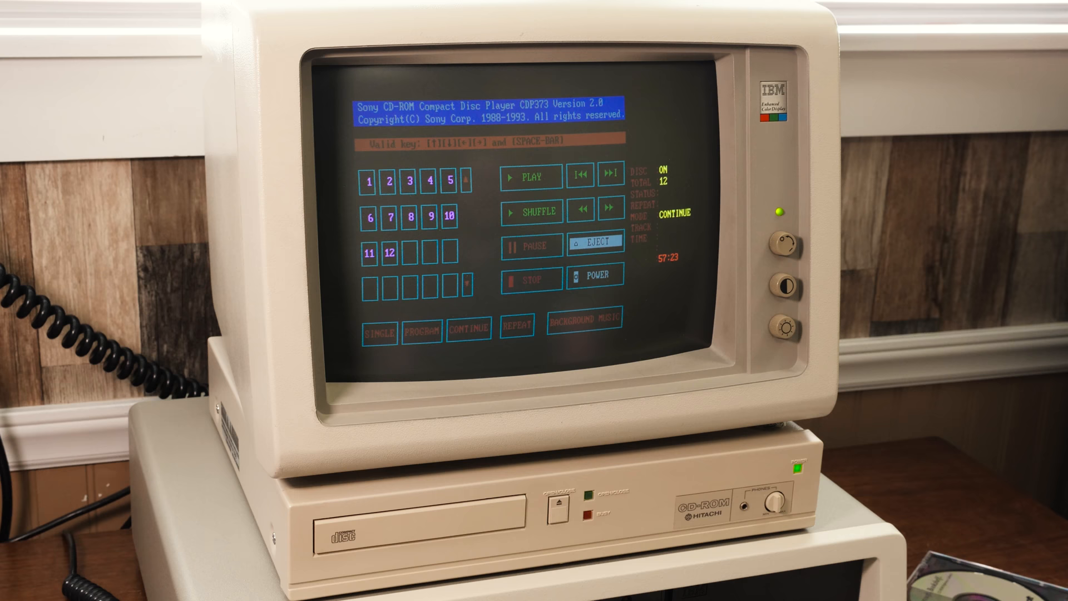
pyautogui.click(594, 242)
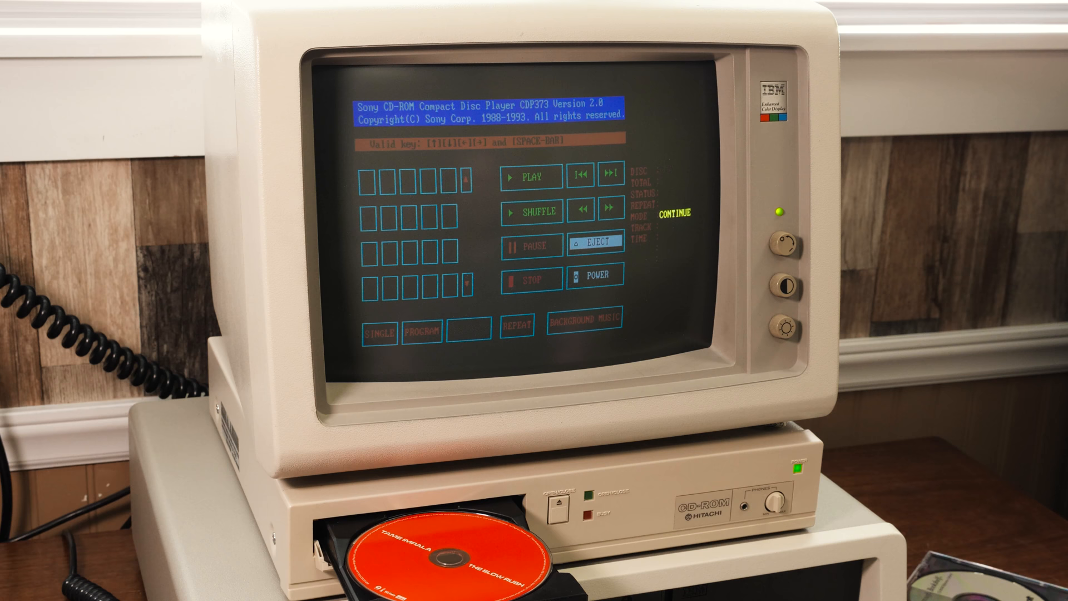